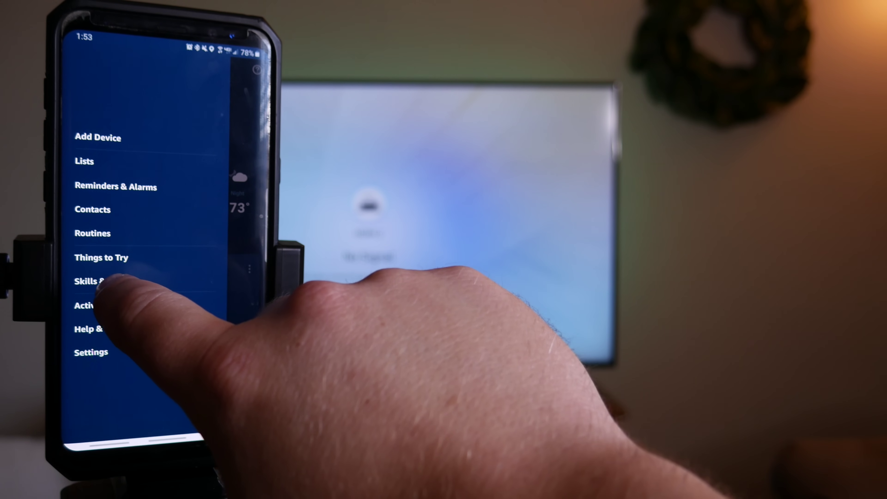
Step: Go to Skills & Games from the side menu, landing on its Discover page
left_click(90, 281)
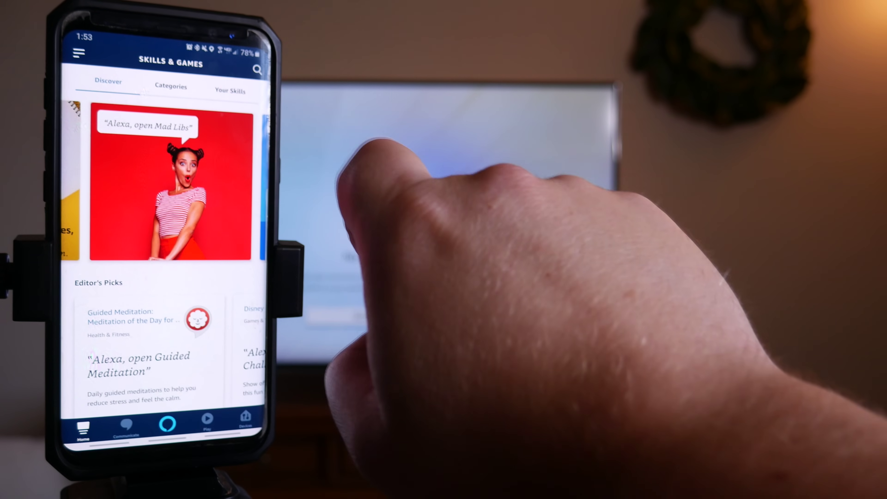
left_click(258, 70)
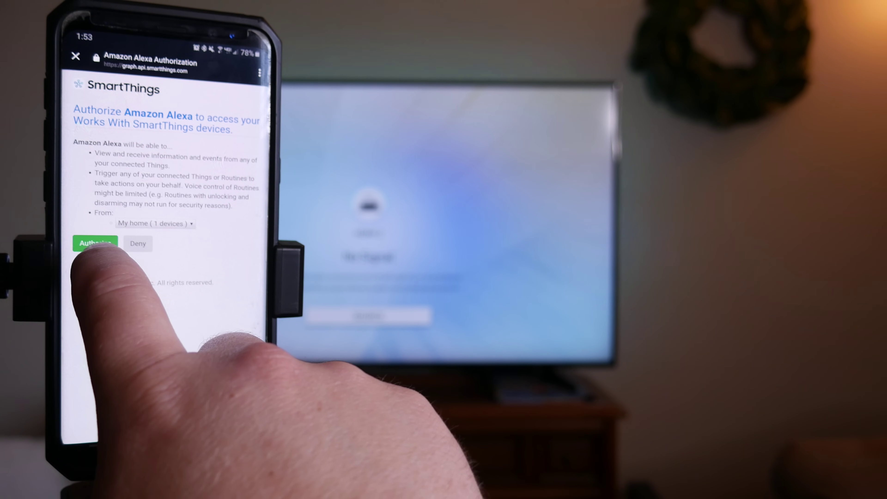
Step: Authorize Alexa to access and control the SmartThings devices in My home
left_click(95, 244)
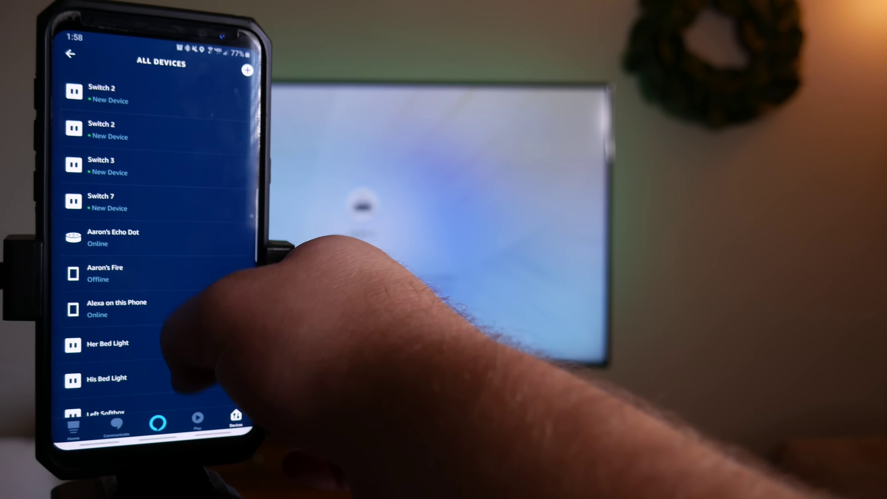
Step: Scroll down the All Devices list to find the newly discovered Samsung TV
scroll("down", 3)
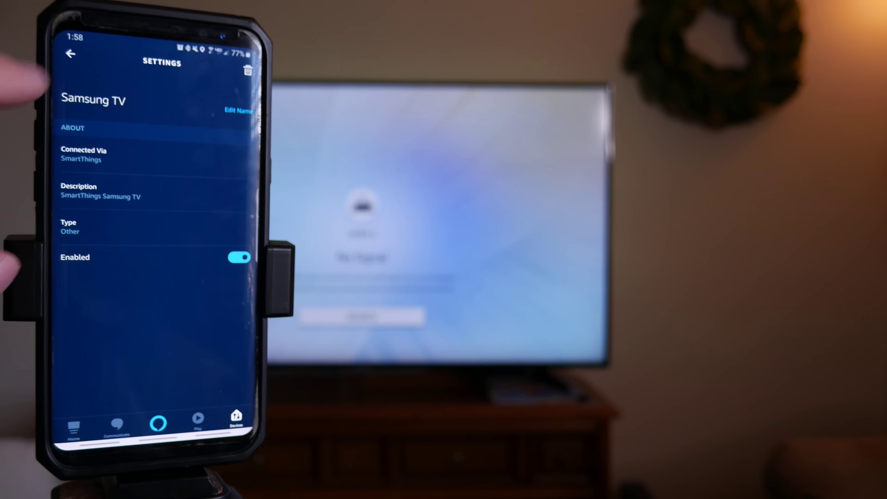
left_click(70, 53)
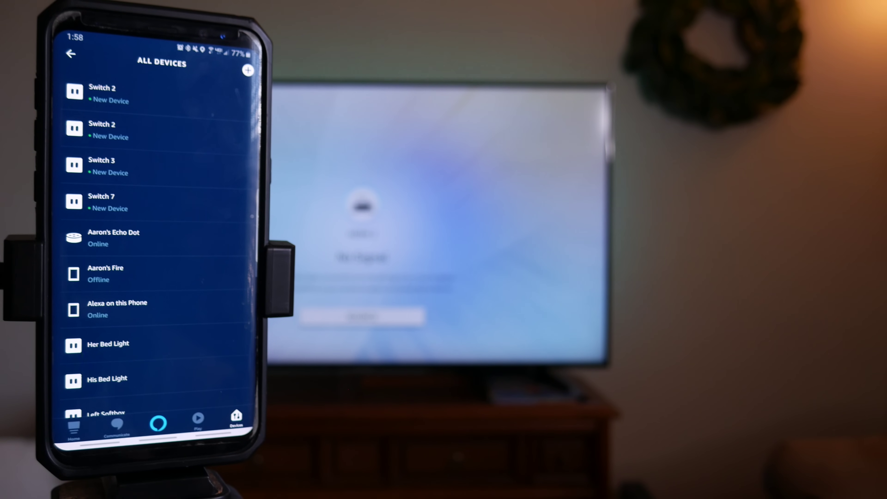